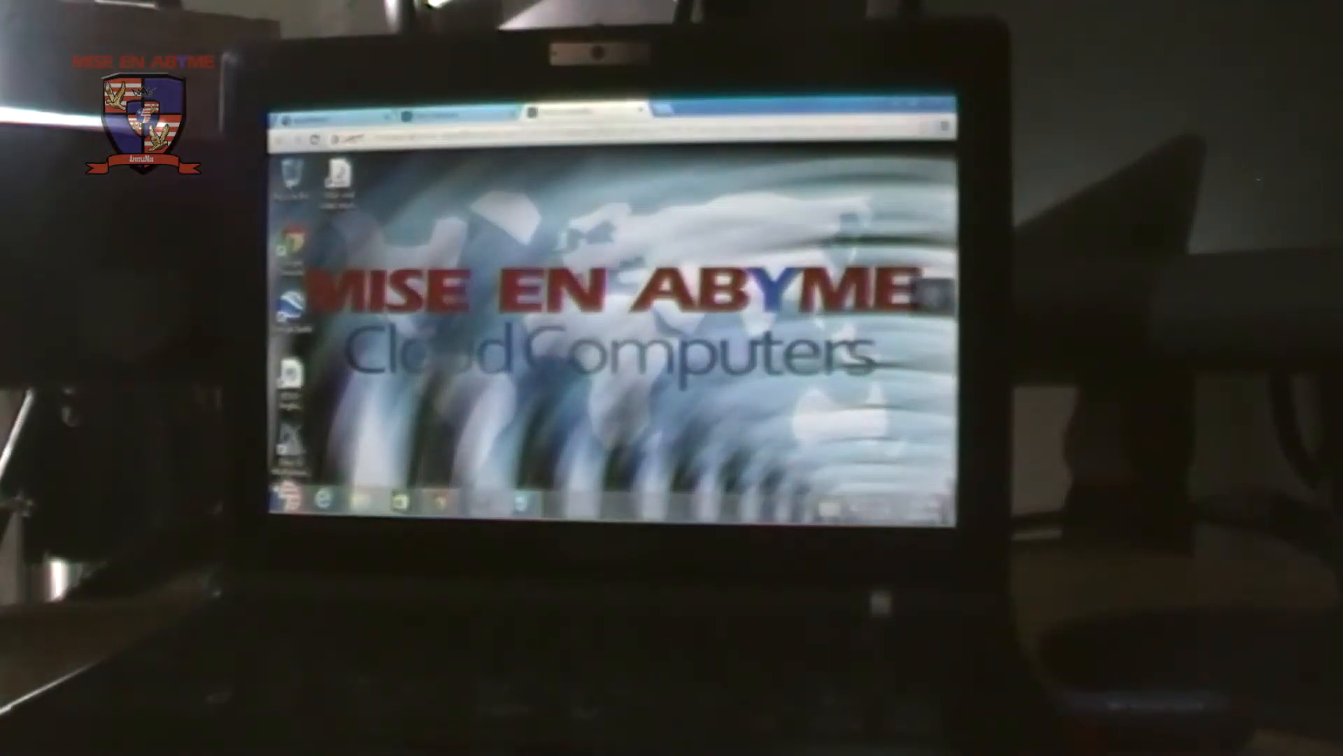
Switch to the Android emulator window showing the tablet's home screen.
{"action": "left_click", "coordinate": [295, 499]}
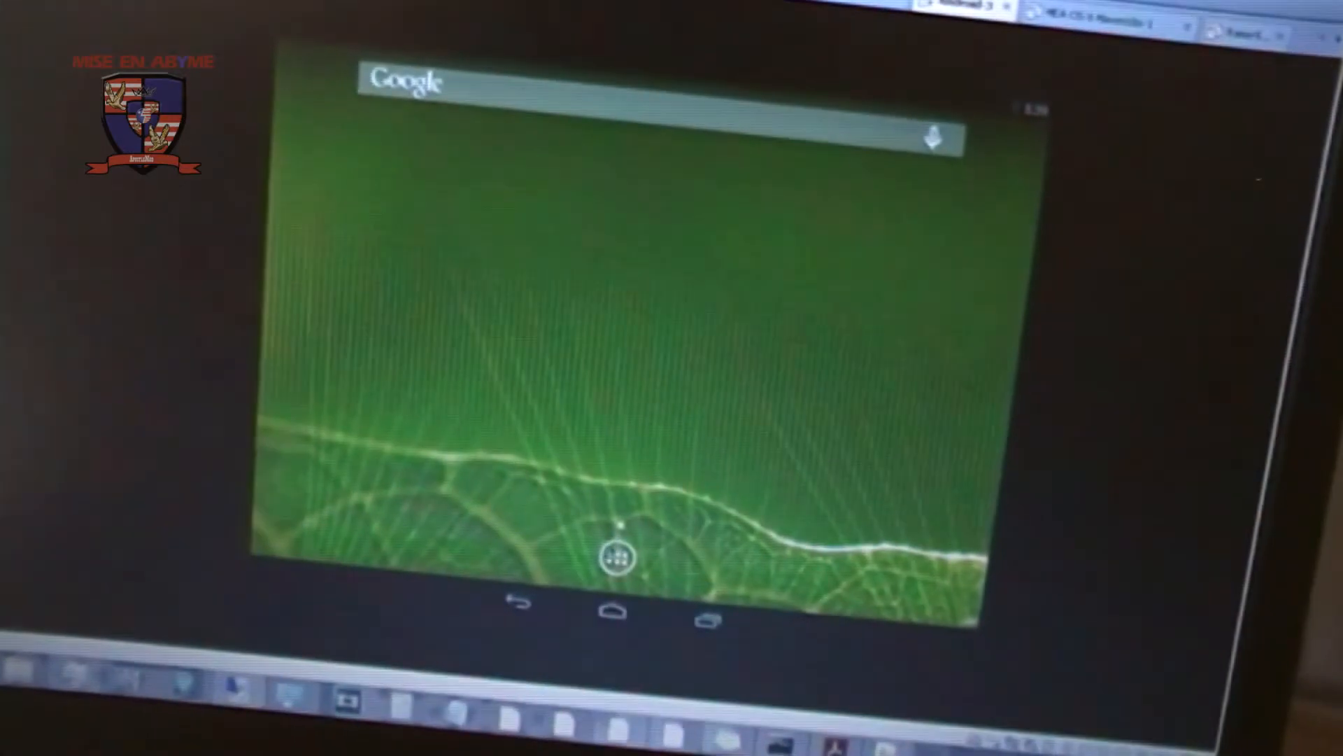
Go to the Citrix Receiver web store in the tablet's browser and start the cloud Windows desktop.
{"action": "left_click", "coordinate": [617, 558]}
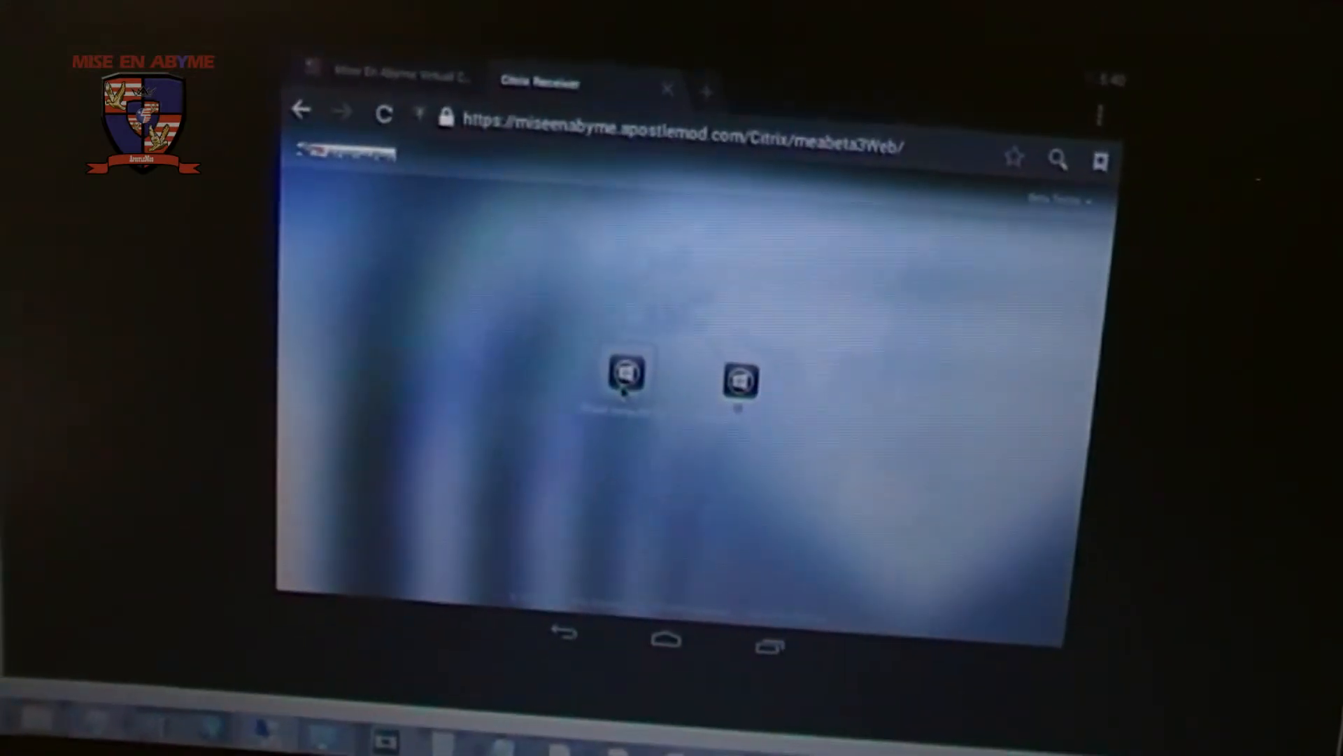
{"action": "left_click", "coordinate": [627, 377]}
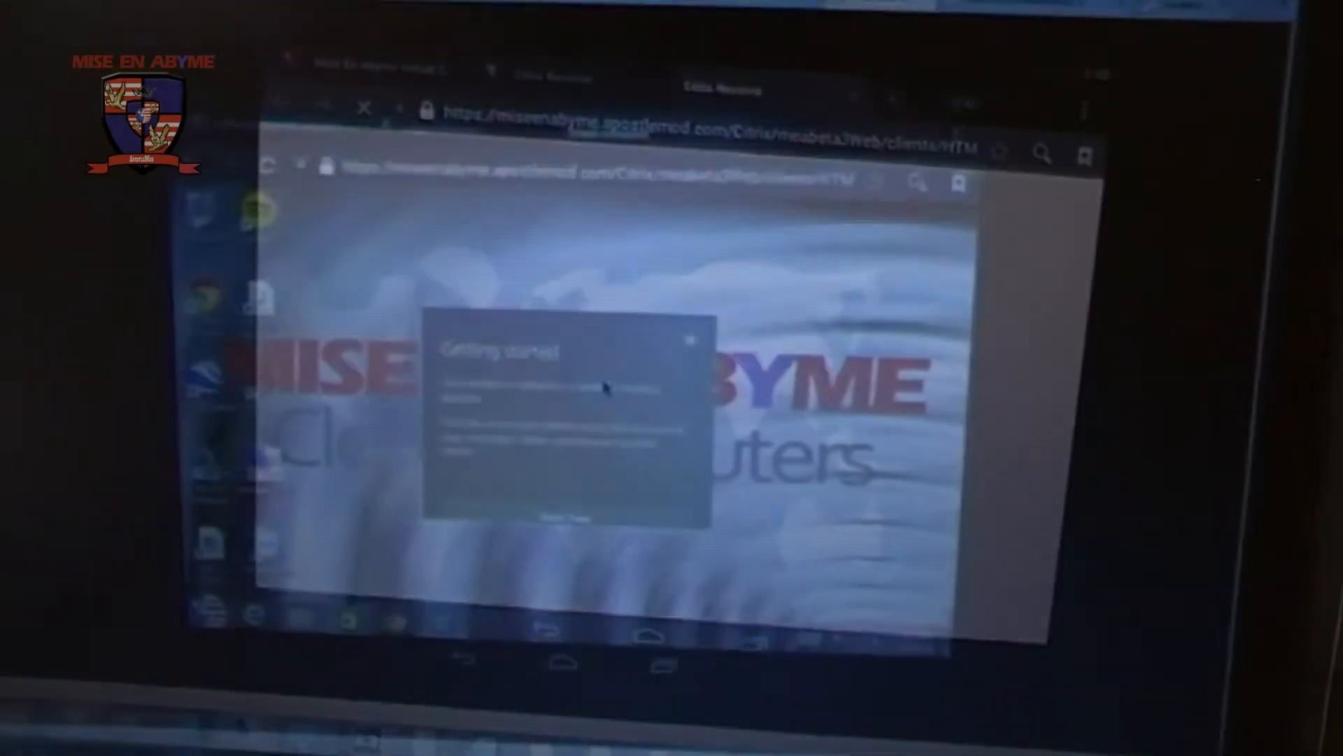